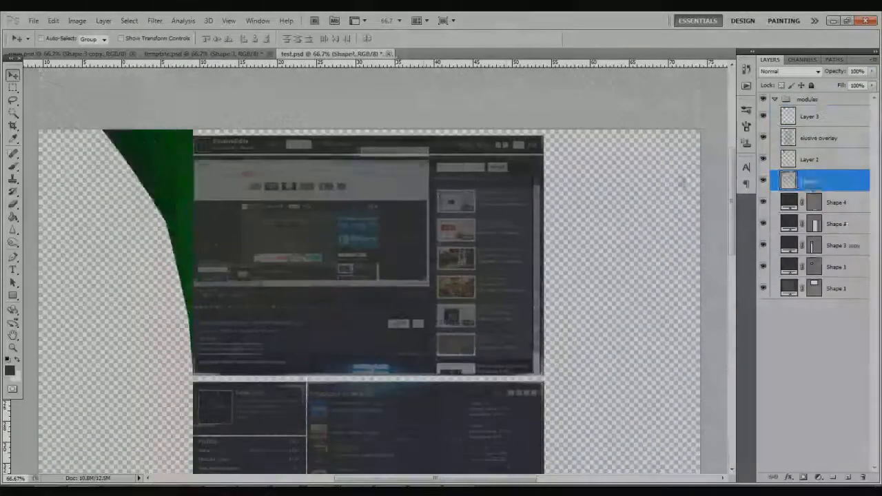
Step: Build a dark rounded beveled panel with an outer glow and a faint PRICES heading
click(55, 20)
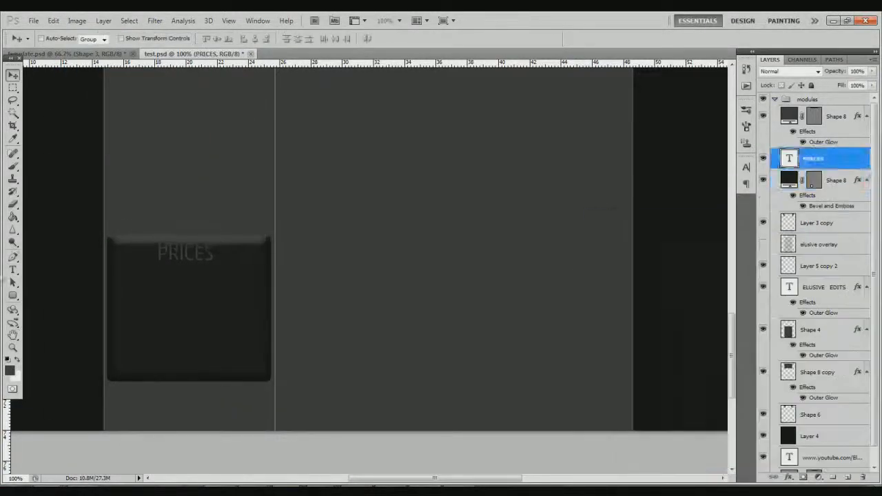
Step: Add four price tiles (£15, £8, £25, £5) with labels and a PayPal email banner
click(13, 292)
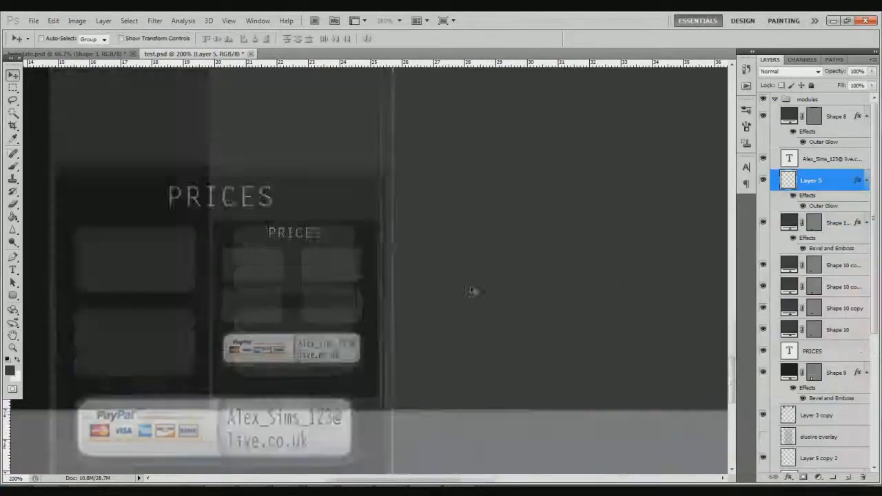
click(317, 54)
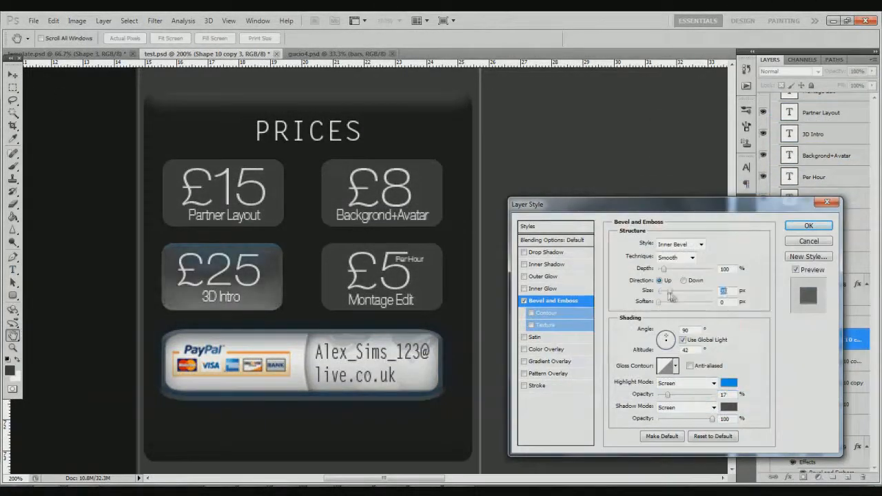
Step: Give the tiles glossy bevels with gold prices and place PRICES on a shaded header bar
click(808, 226)
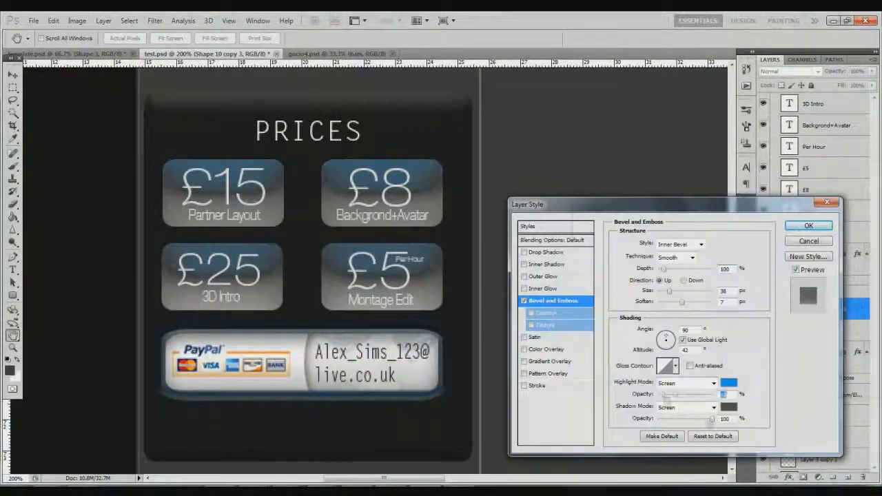
click(735, 383)
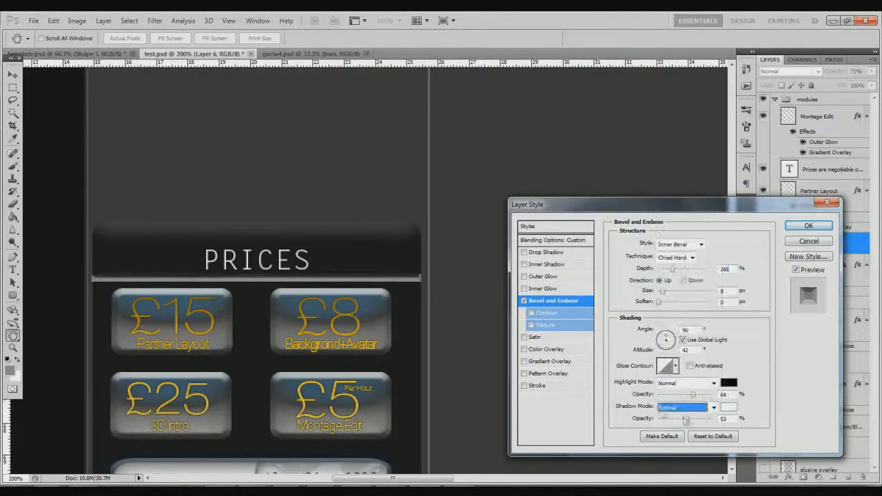
Step: Add the negotiable-prices note below the PayPal banner inside a new rounded lower panel
click(807, 226)
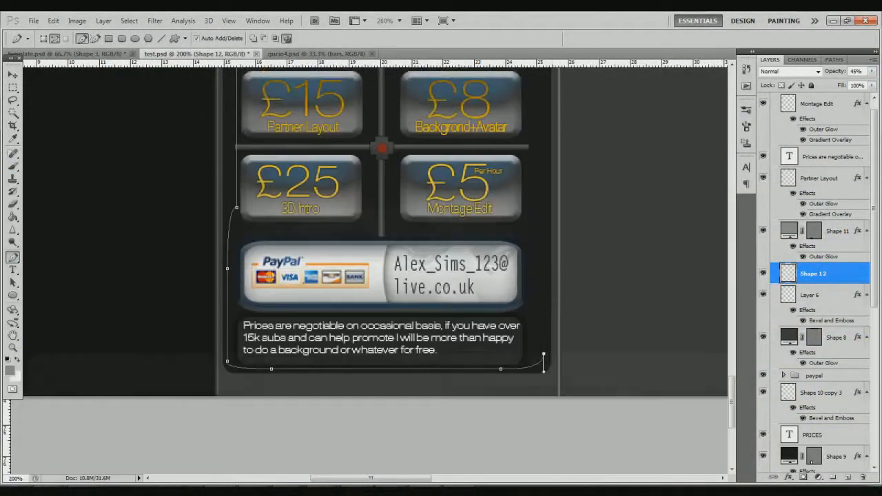
scroll(down, 3)
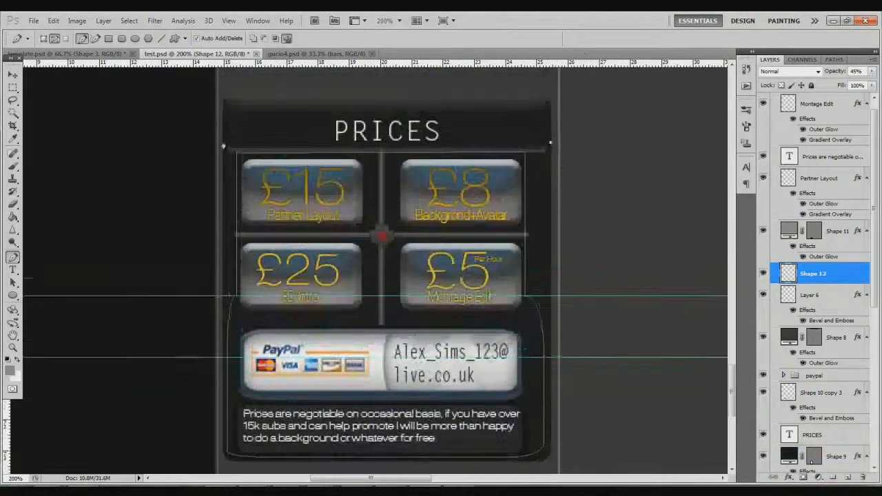